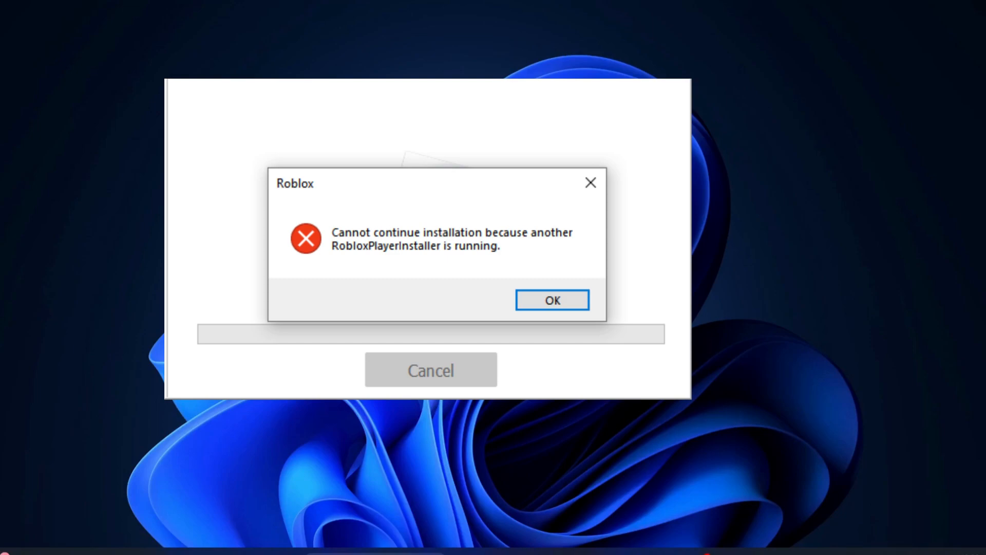
Dismiss the Roblox 'Cannot continue installation' error with OK
left_click(551, 299)
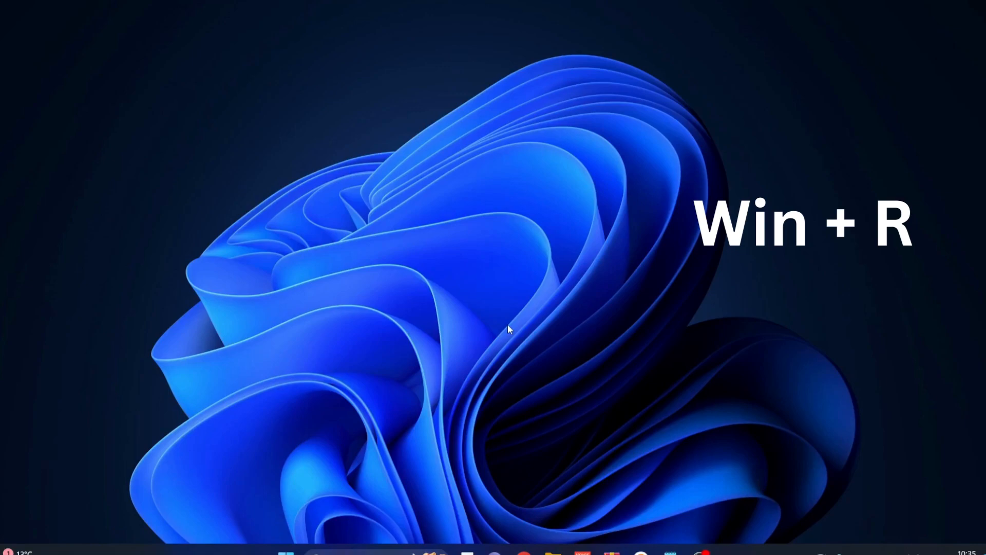
Run %localappdata% so the AppData Local folder shows in File Explorer
type("%localappdata%")
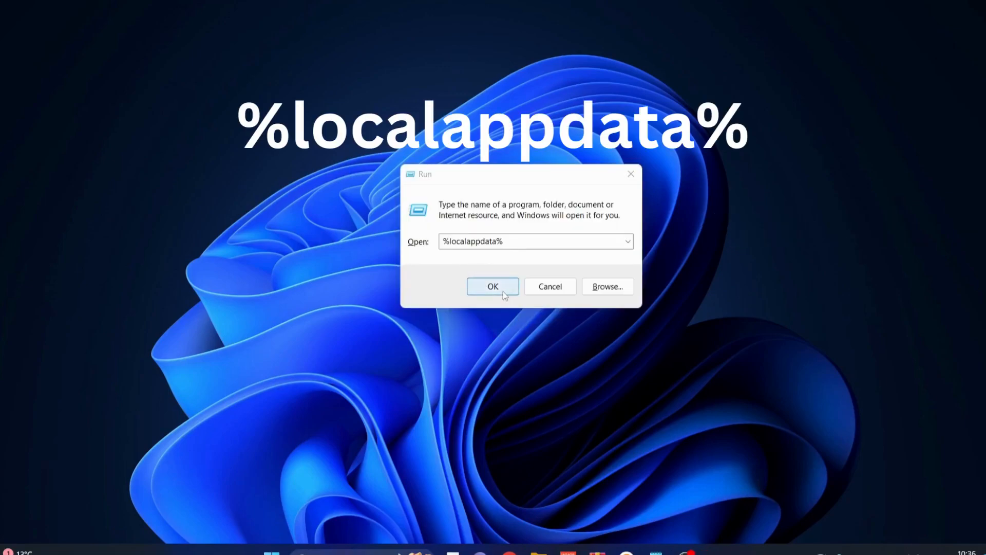
left_click(492, 287)
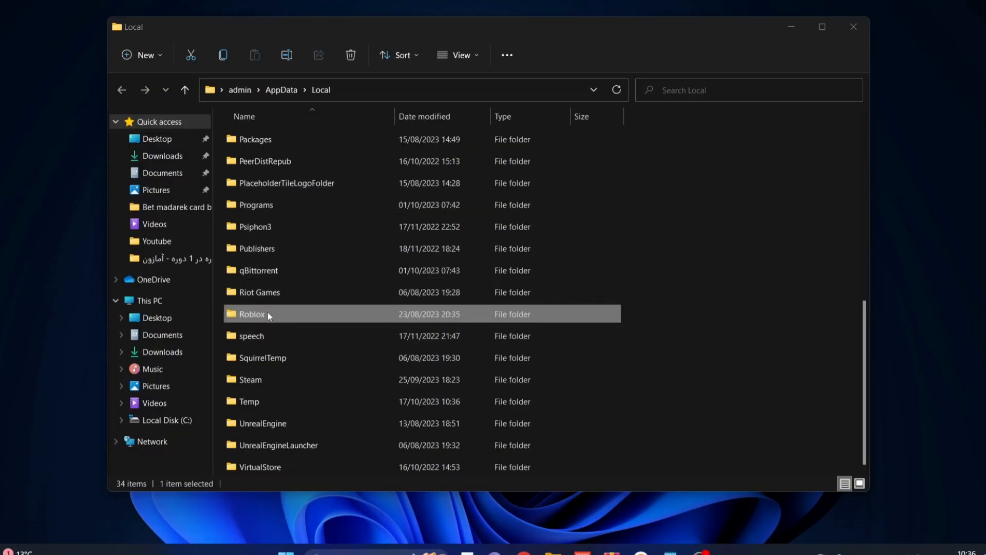
Run RobloxPlayerLauncher from Roblox > Versions > version-9fd31cae223e4d53
double_click(251, 314)
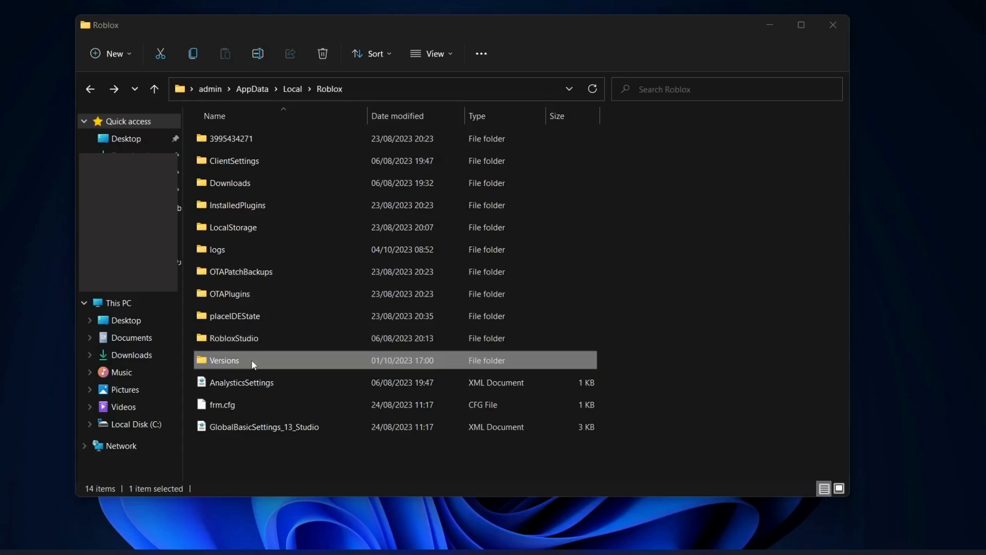
double_click(224, 360)
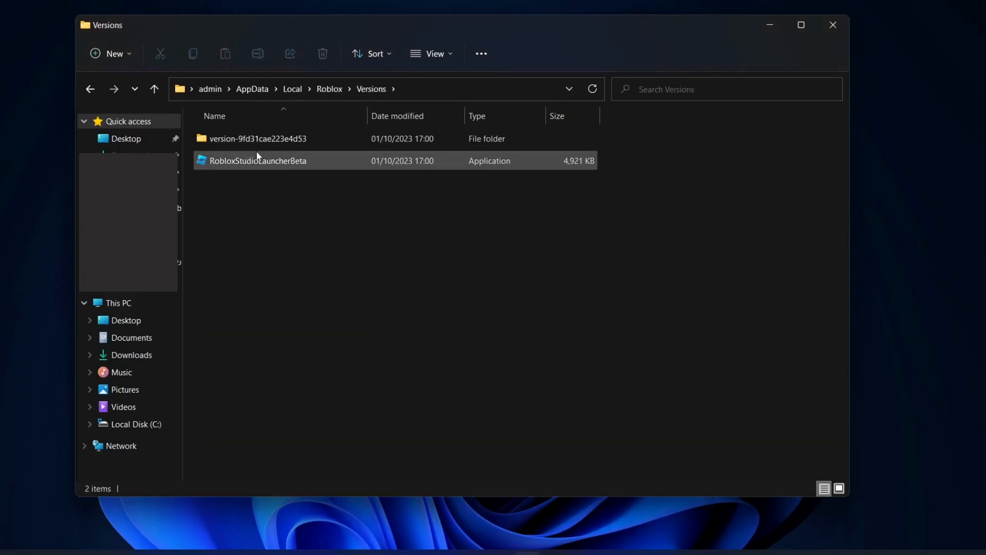
double_click(257, 139)
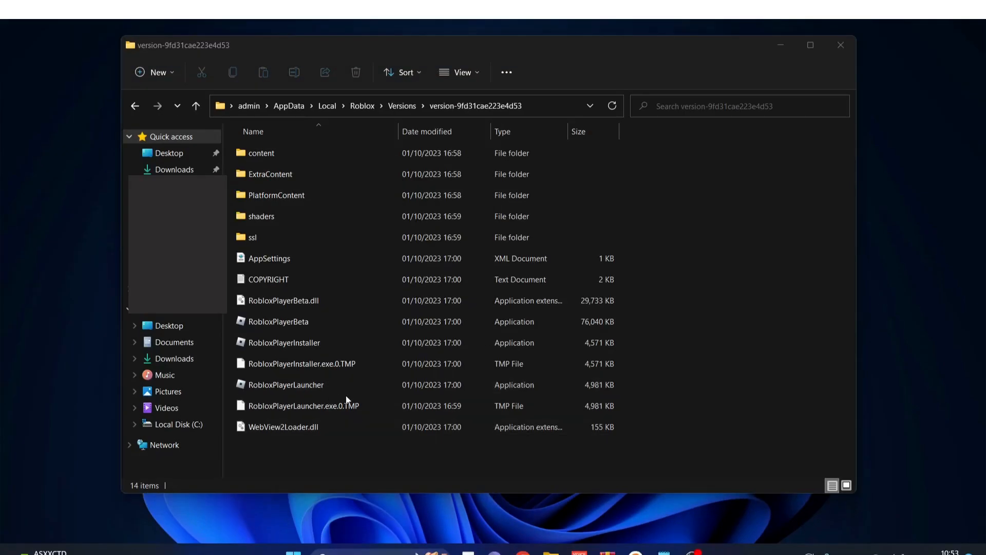
left_click(287, 385)
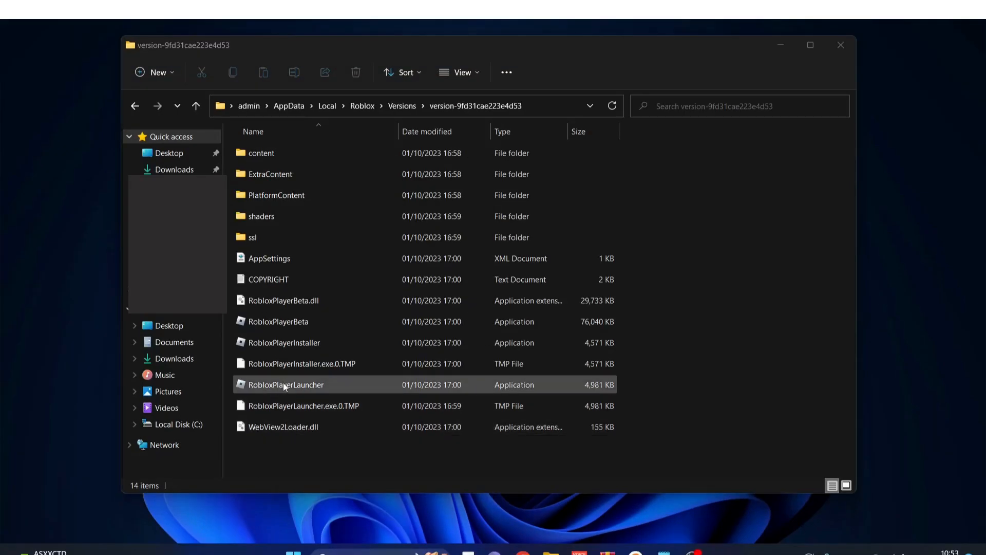
left_click(285, 385)
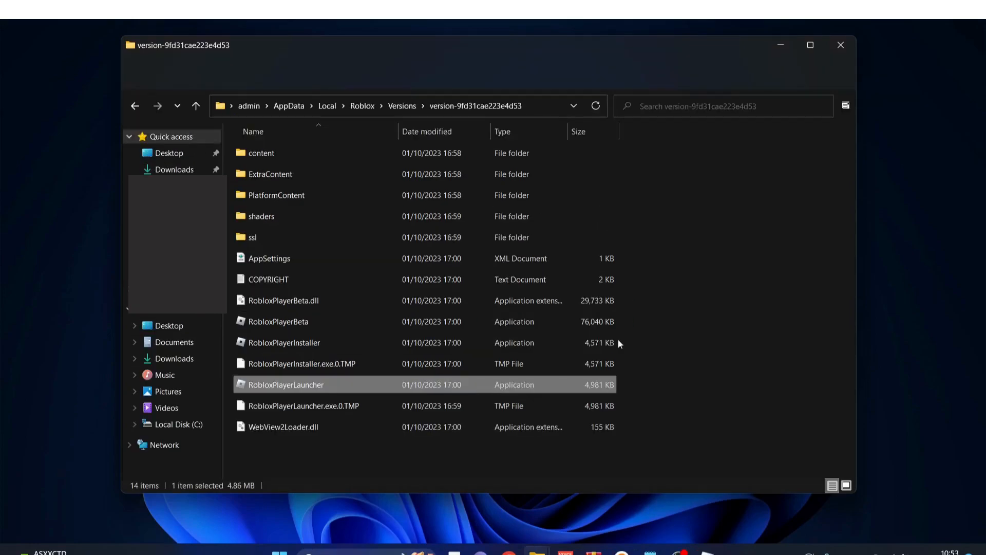
double_click(286, 384)
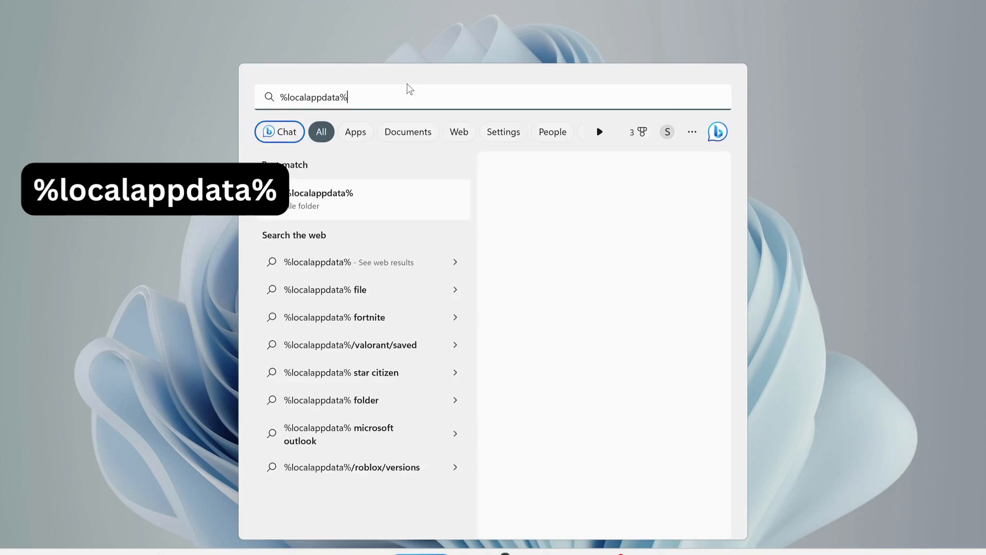
Delete the Roblox folder found inside AppData Local's Temp folder
left_click(318, 198)
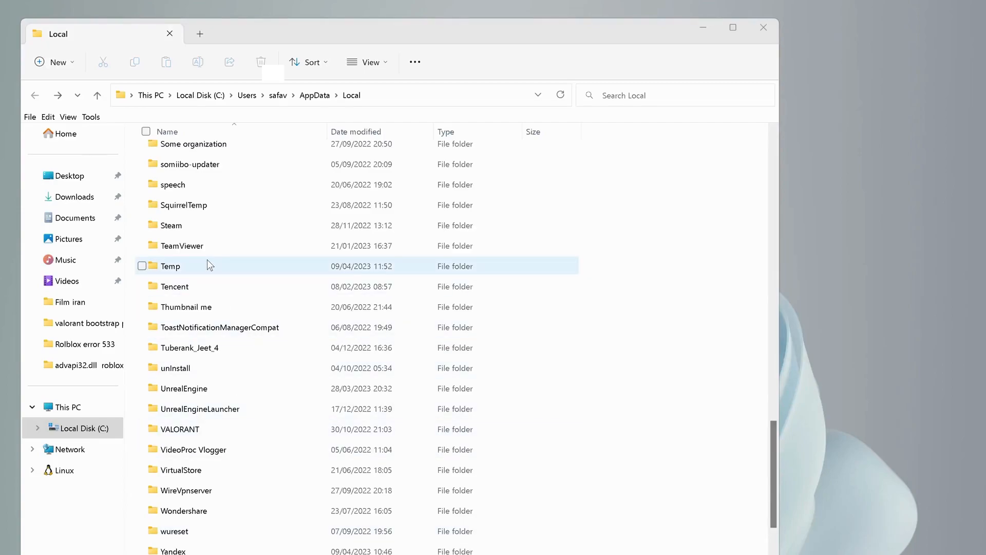
left_click(170, 265)
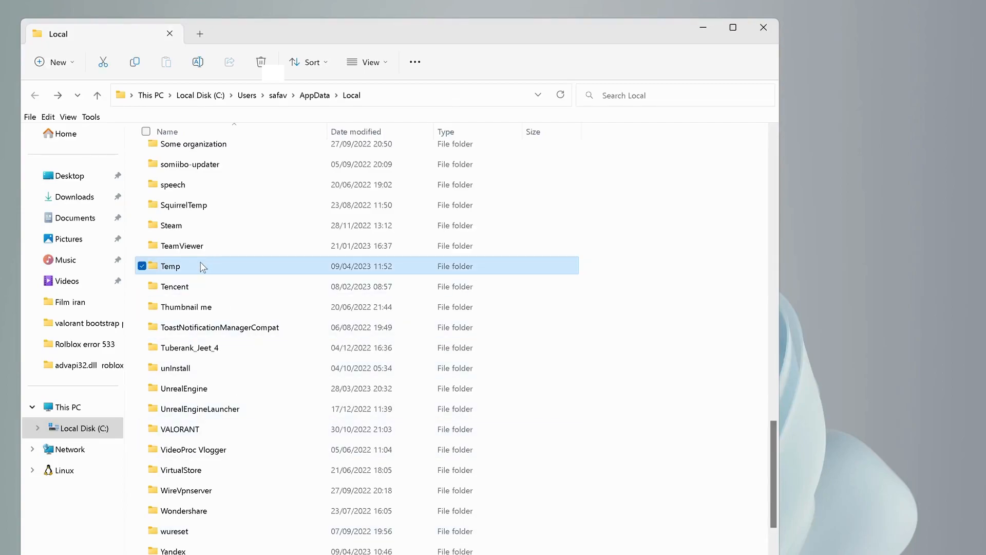
double_click(169, 265)
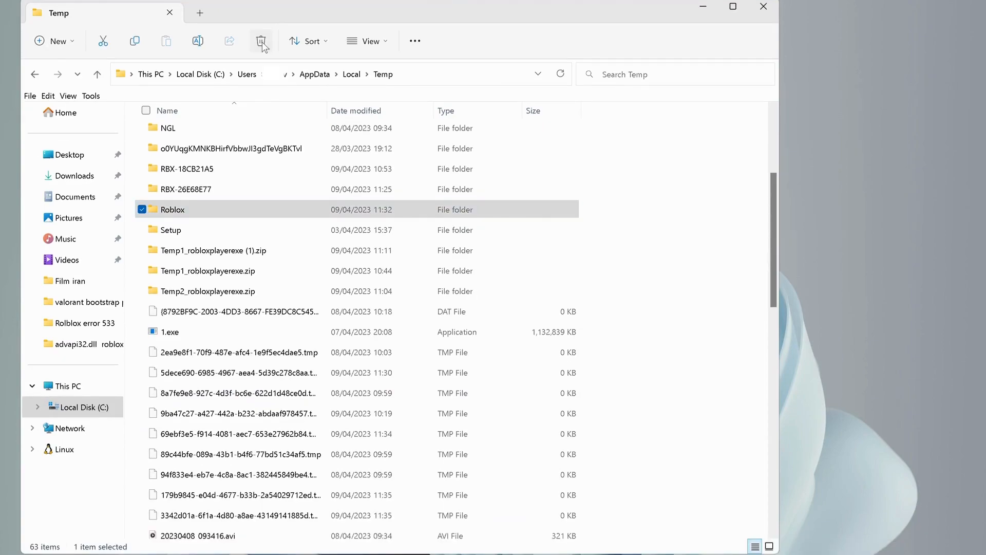
left_click(260, 41)
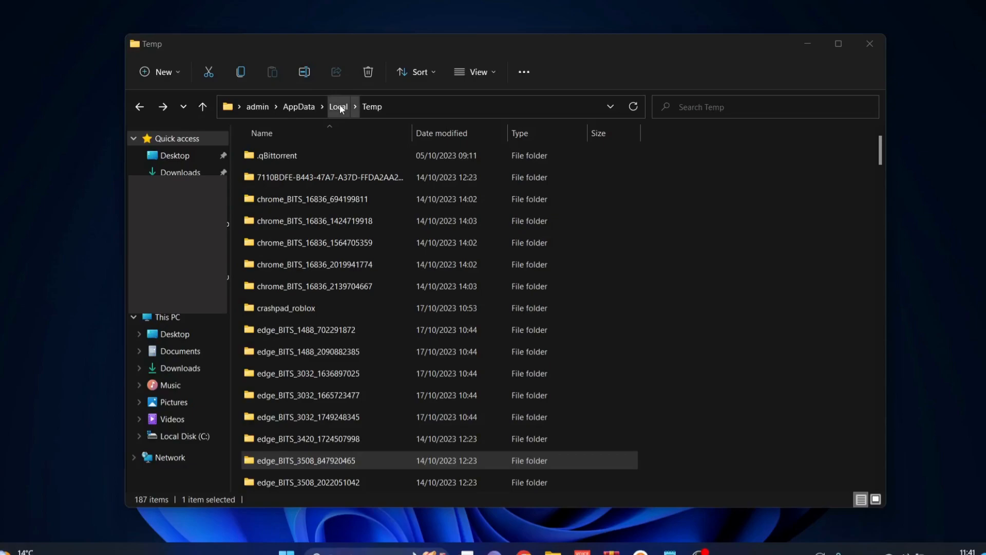
Back in AppData Local, delete the Roblox folder via its context menu
left_click(338, 106)
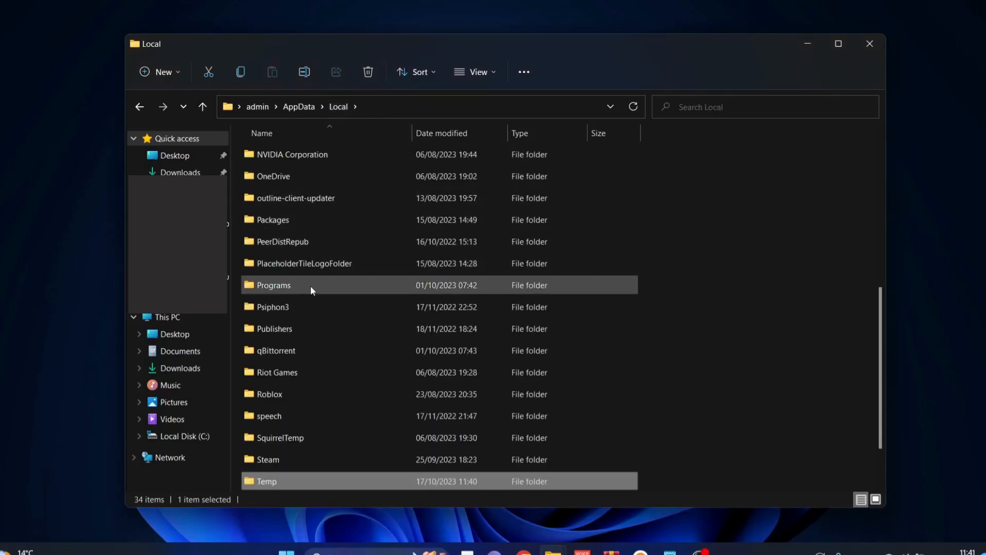
left_click(276, 372)
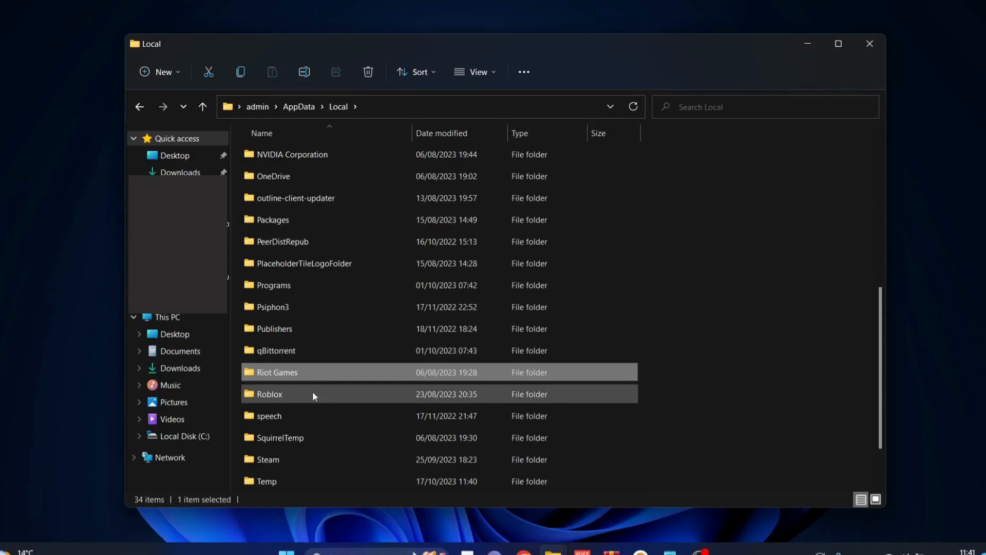
scroll("down", 3)
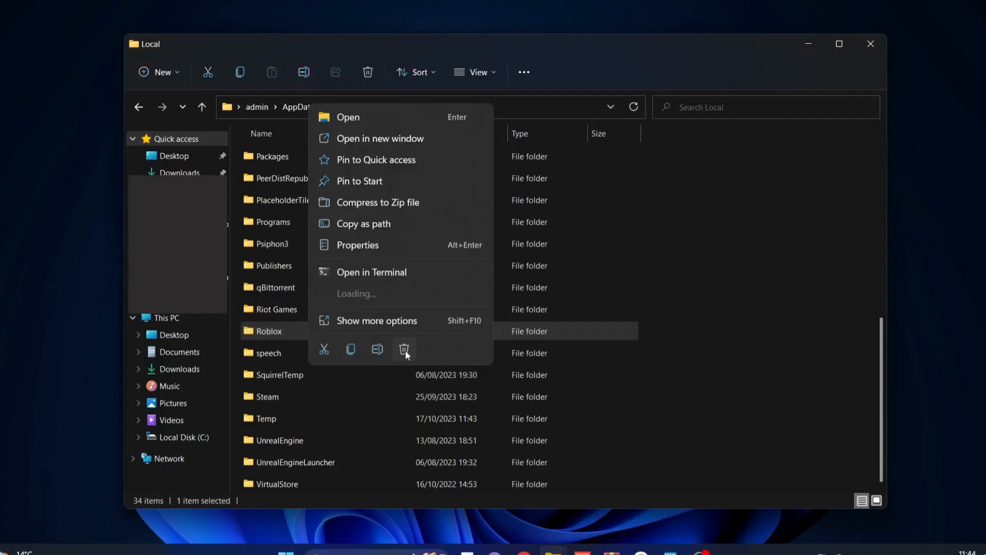
left_click(405, 349)
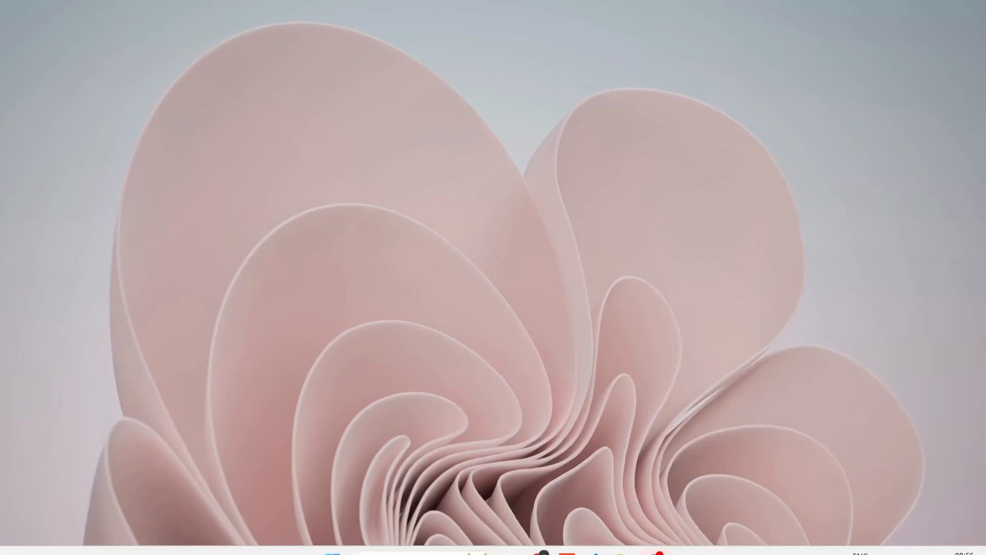
Run appwiz.cpl to bring up the installed programs control panel
key("Win+r")
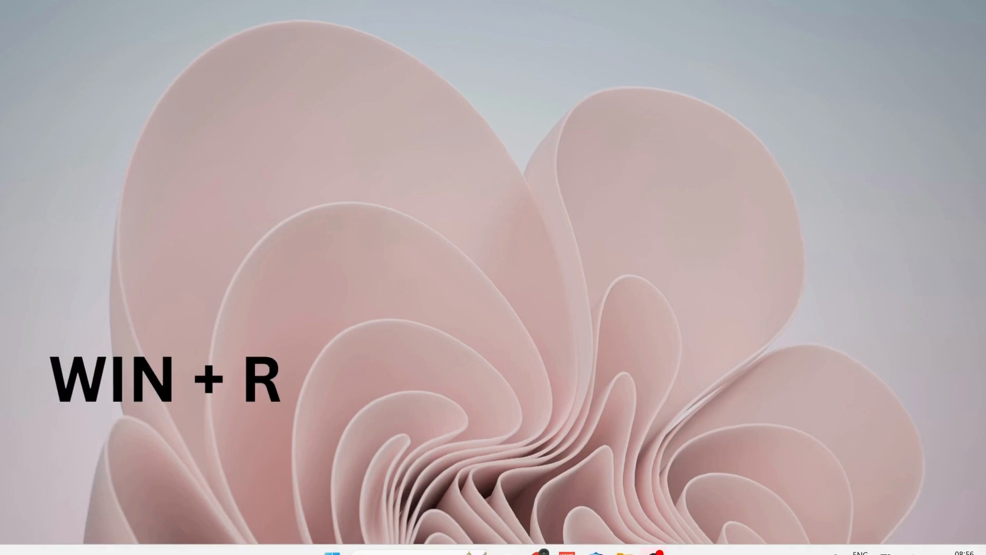
key("Win+r")
type("appwiz.cpl")
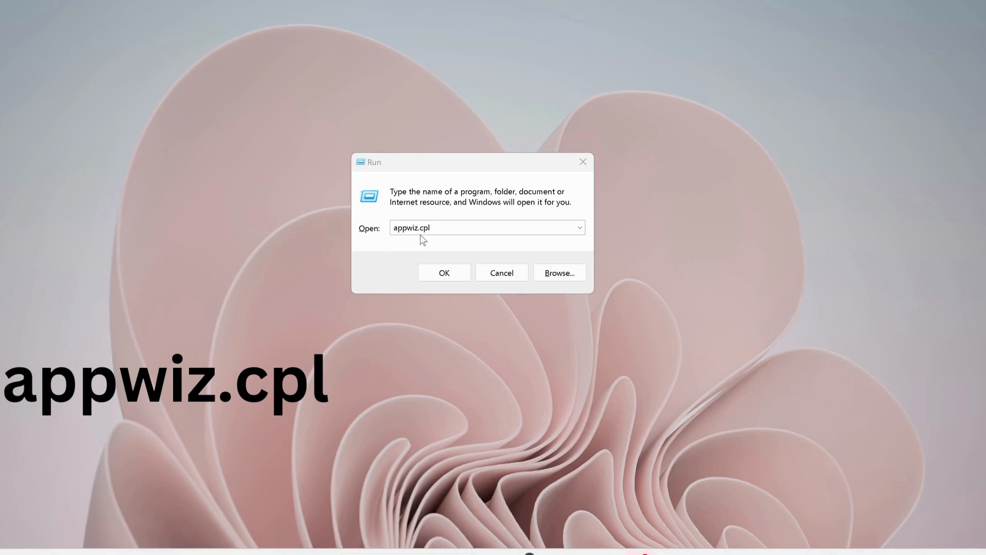
left_click(443, 272)
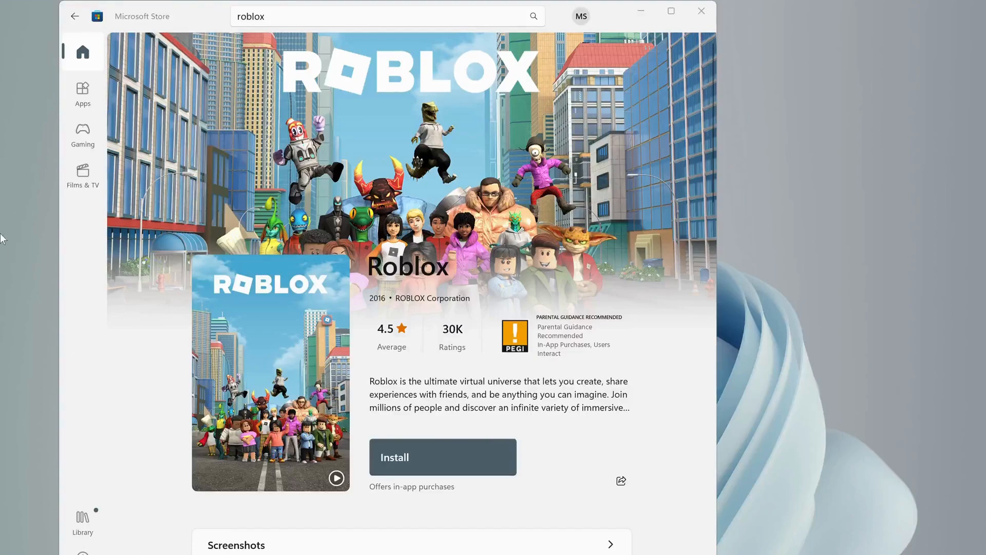
mouse_move(363, 93)
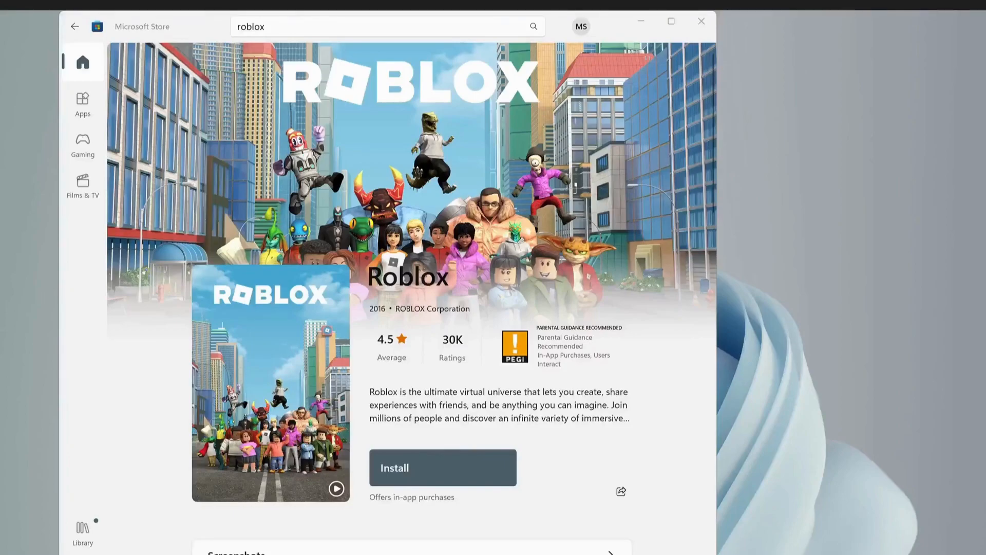
Install Roblox from its Microsoft Store page, restoring the desktop shortcuts
left_click(442, 467)
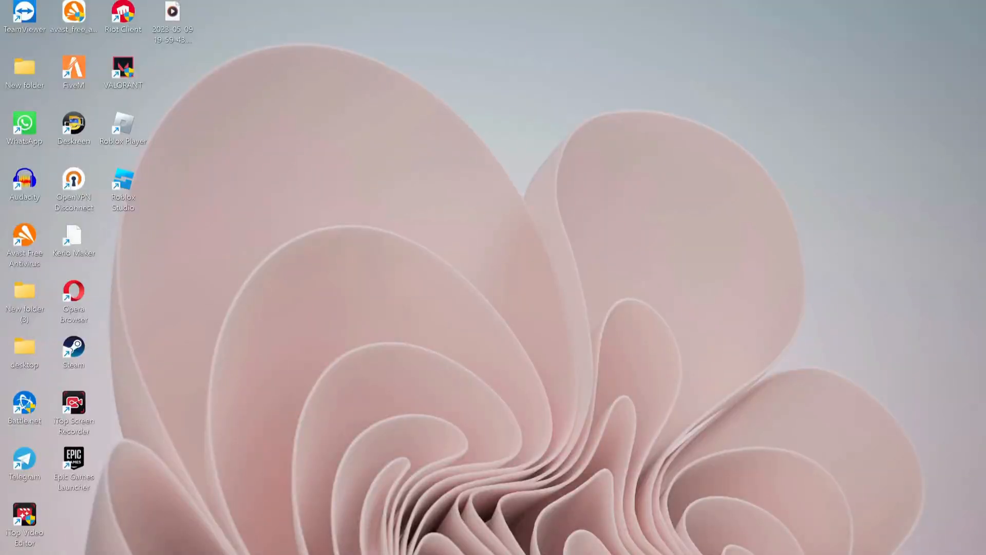
mouse_move(308, 299)
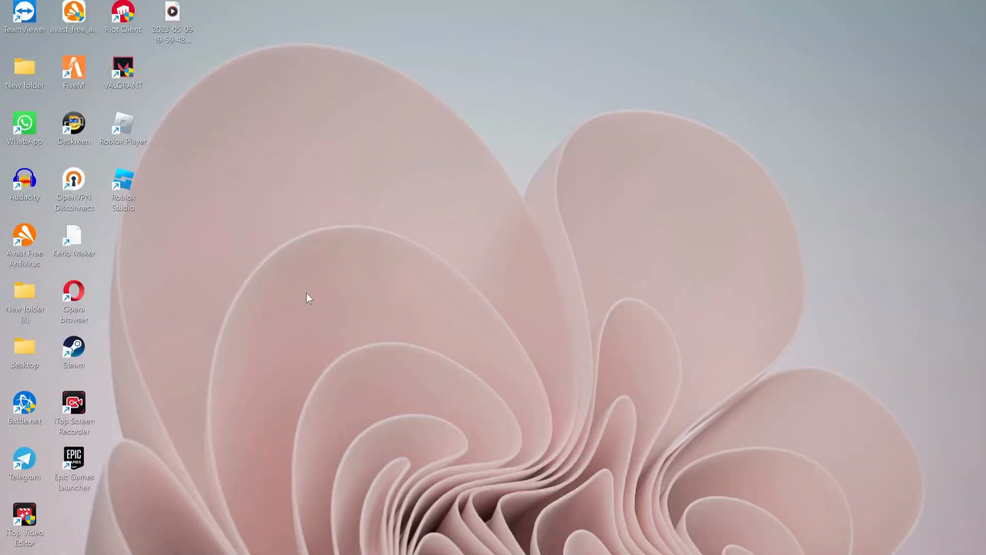